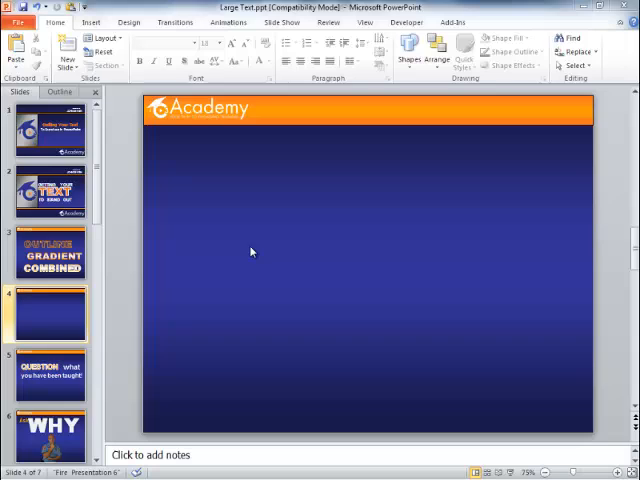
mouse_move(506, 228)
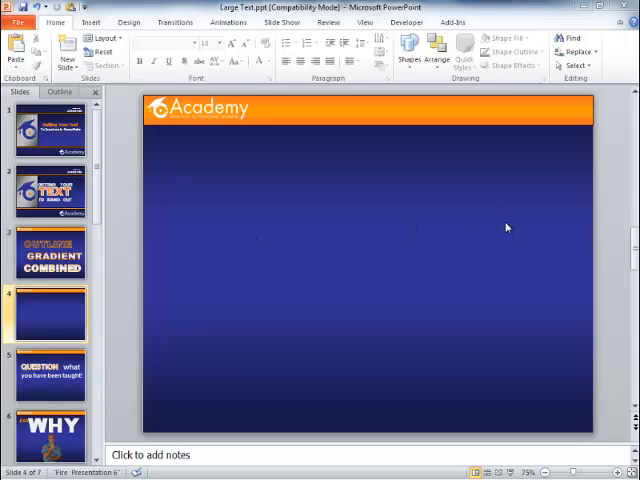
mouse_move(112, 32)
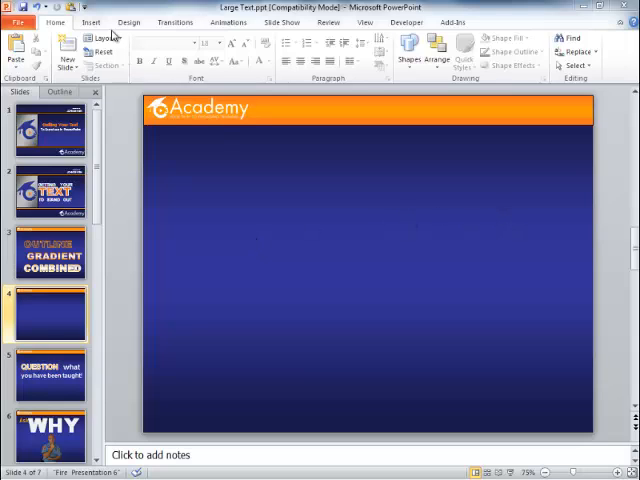
Step: Insert a text box with the word TEXT and set it in large Arial Black
click(92, 20)
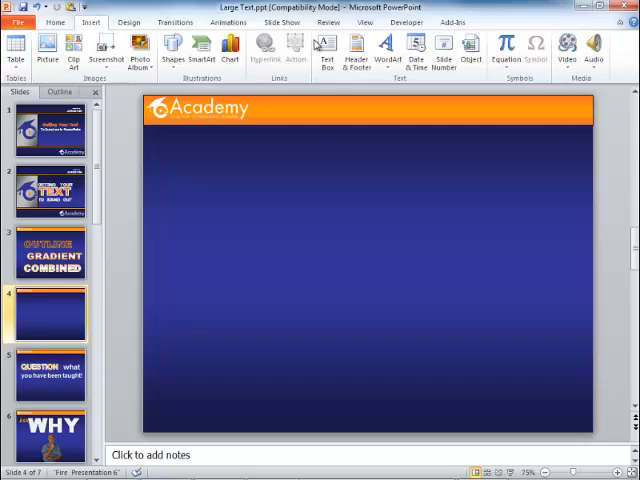
click(324, 52)
text(TEXT)
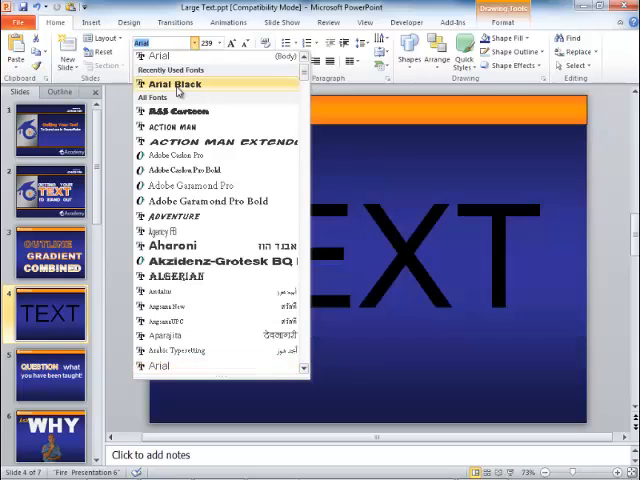
click(174, 84)
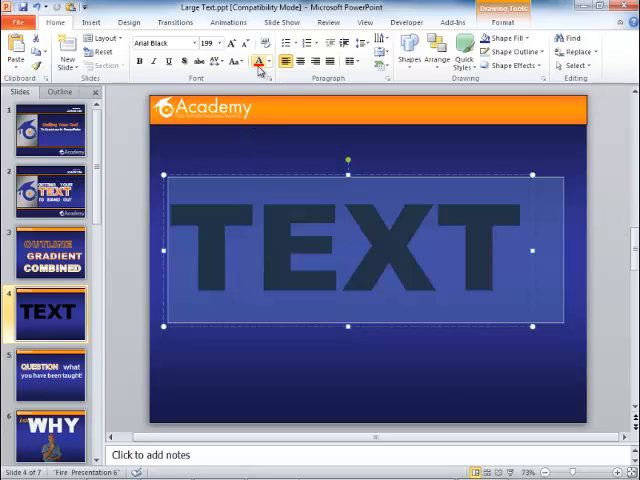
mouse_move(208, 244)
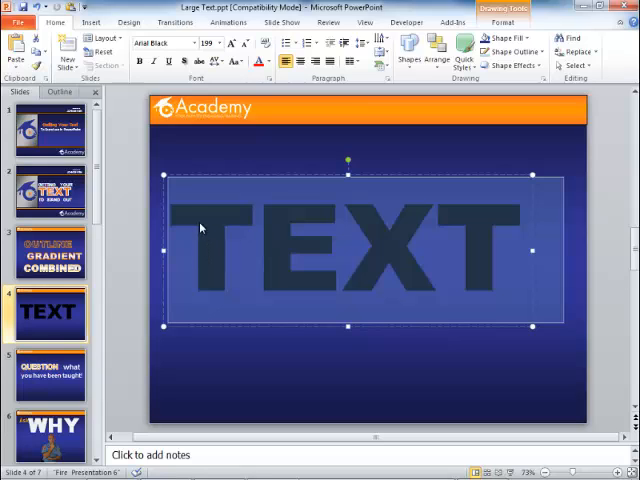
Step: Bring up Format Text Effects for TEXT and show its solid Text Fill options
right_click(200, 228)
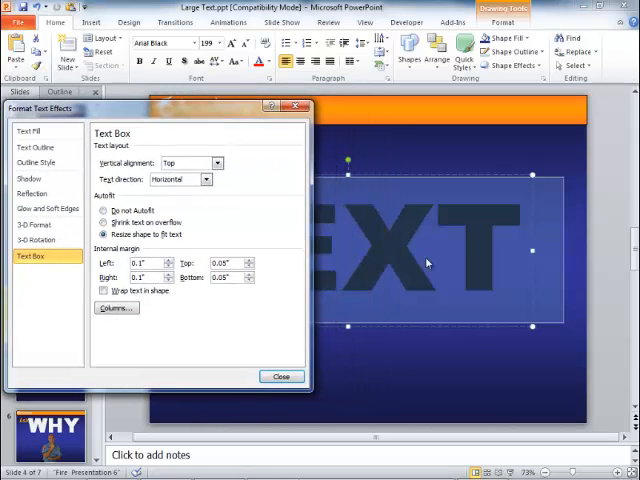
mouse_move(392, 296)
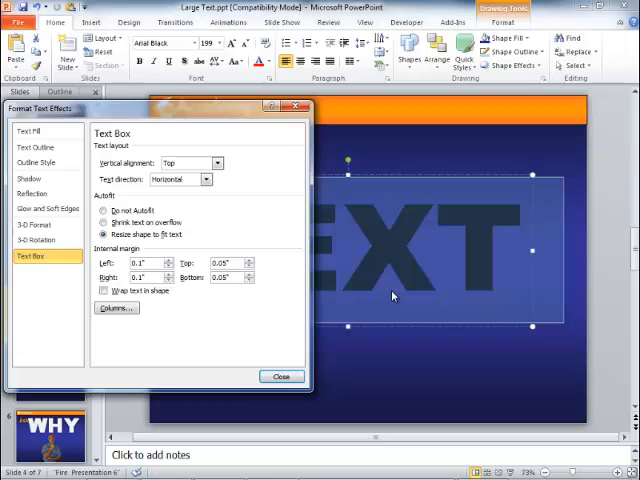
mouse_move(400, 282)
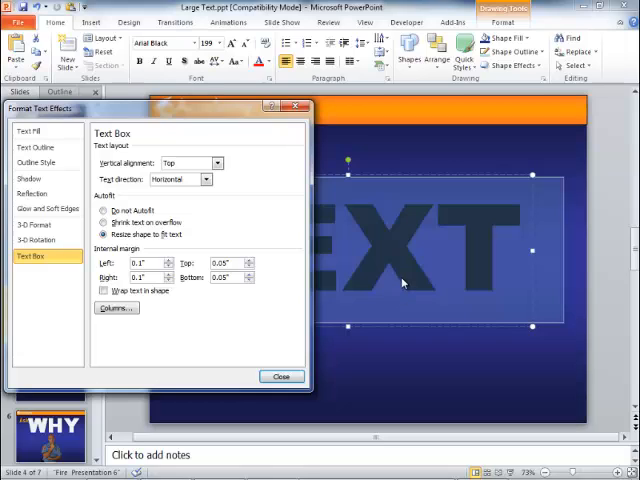
click(32, 132)
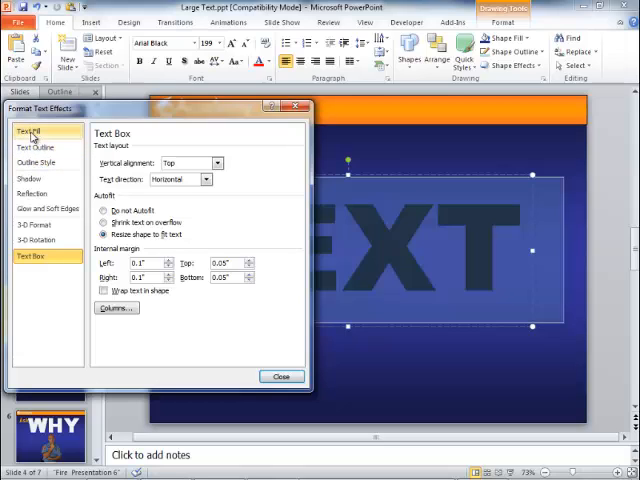
click(32, 132)
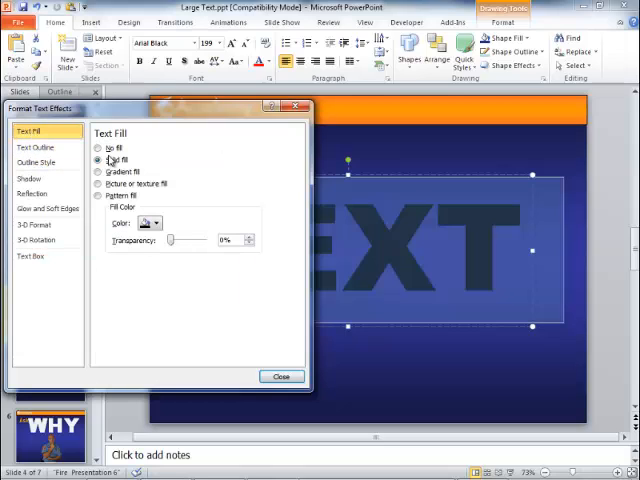
click(36, 160)
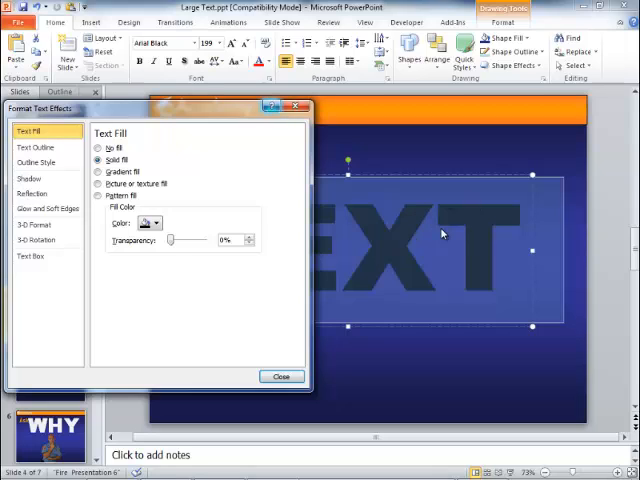
Step: Give the letters a solid white outline and adjust its width
click(40, 148)
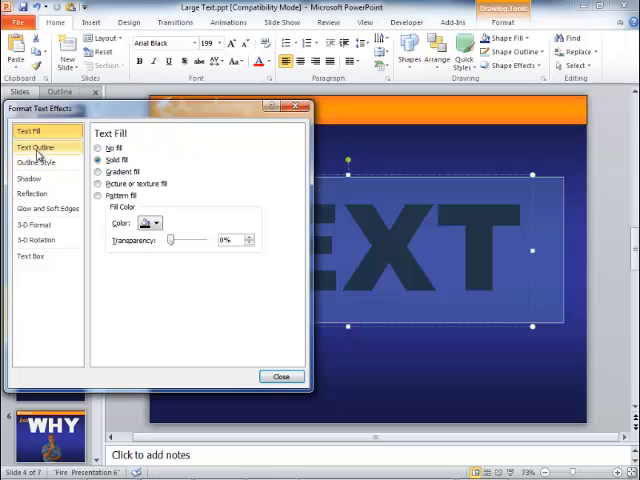
click(36, 148)
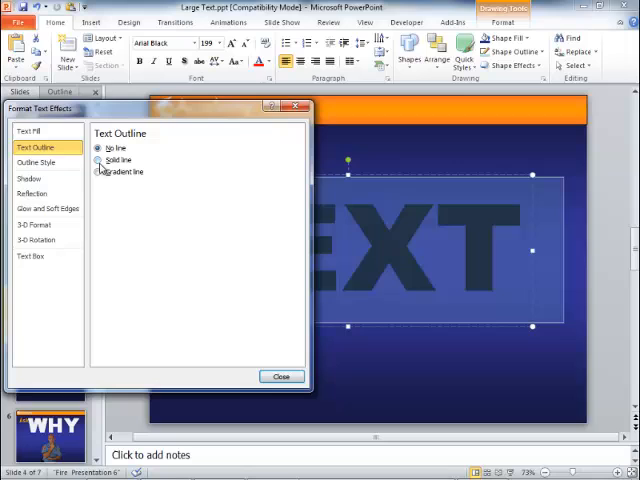
click(98, 160)
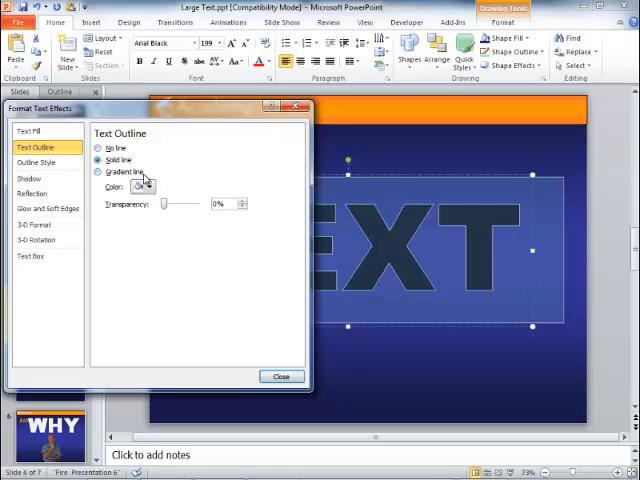
click(150, 188)
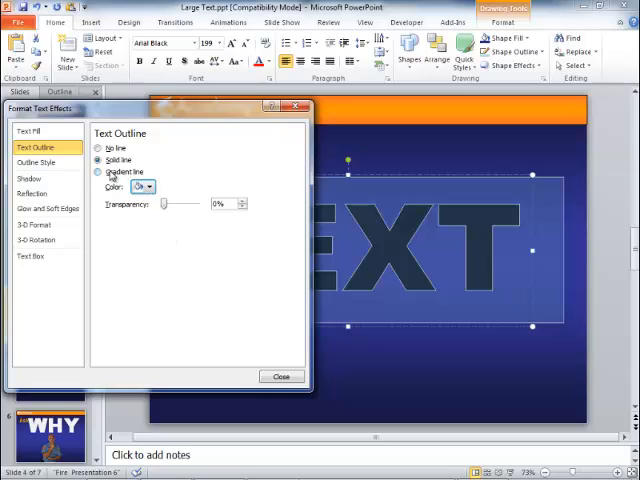
click(36, 162)
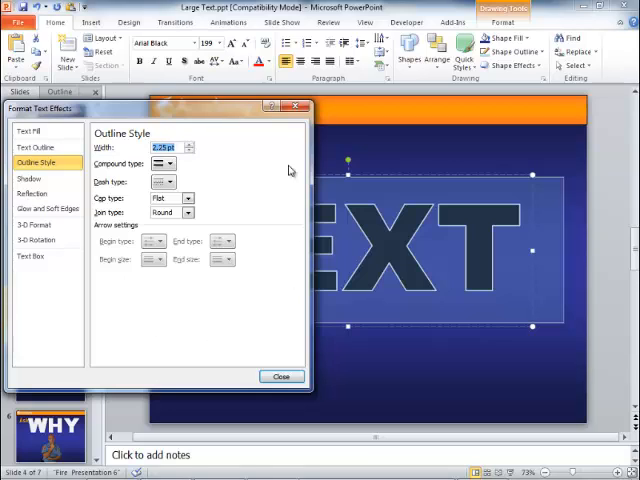
mouse_move(128, 276)
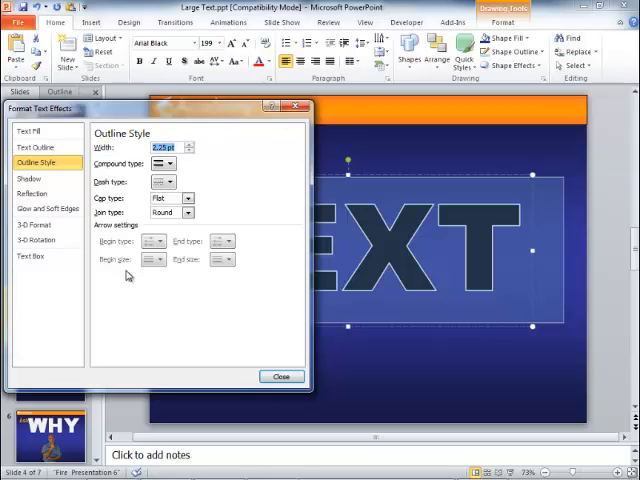
click(188, 144)
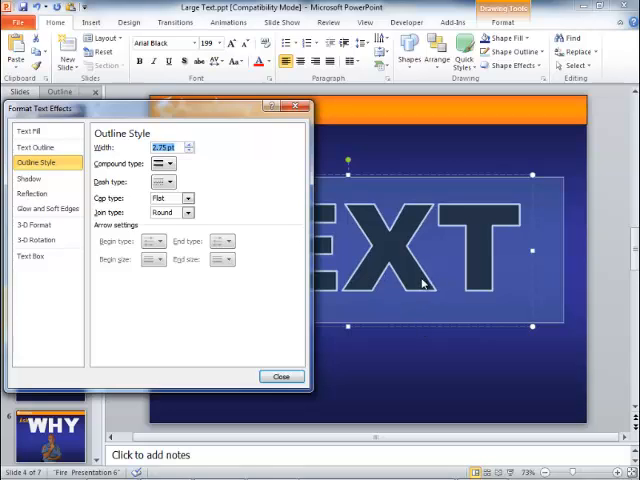
mouse_move(236, 110)
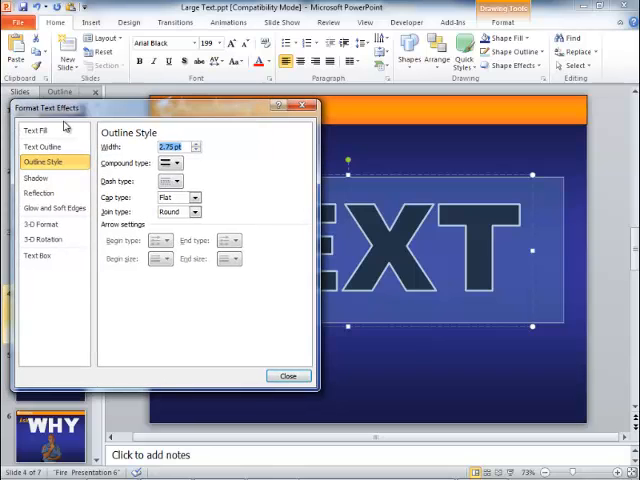
Step: Switch the letters' fill from solid to a gradient fill
click(38, 130)
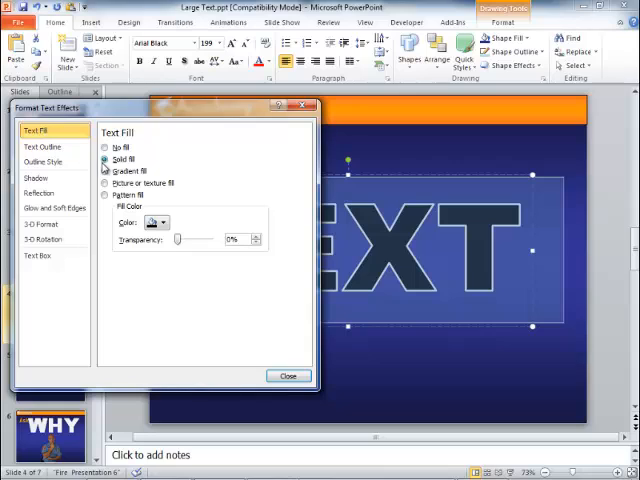
click(104, 148)
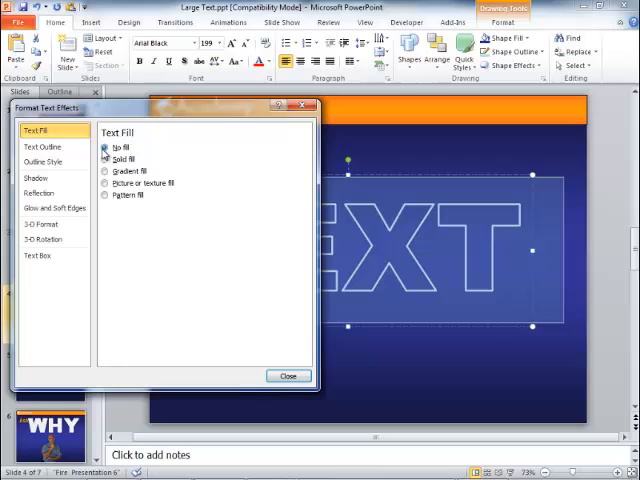
click(106, 172)
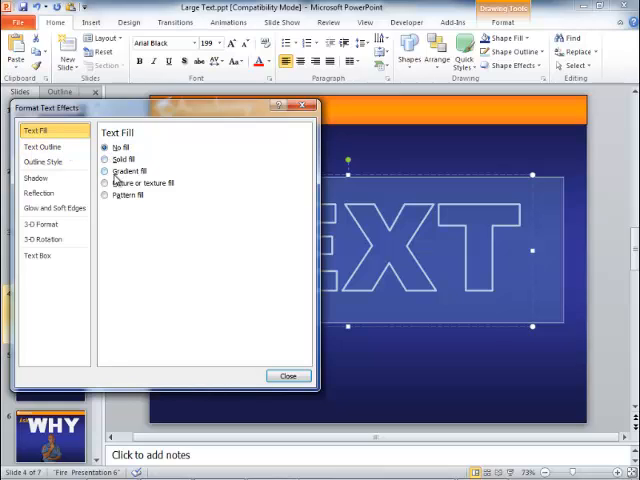
click(106, 172)
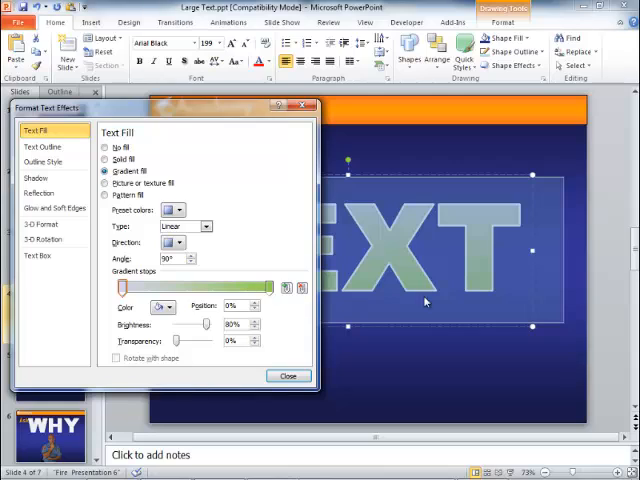
mouse_move(390, 254)
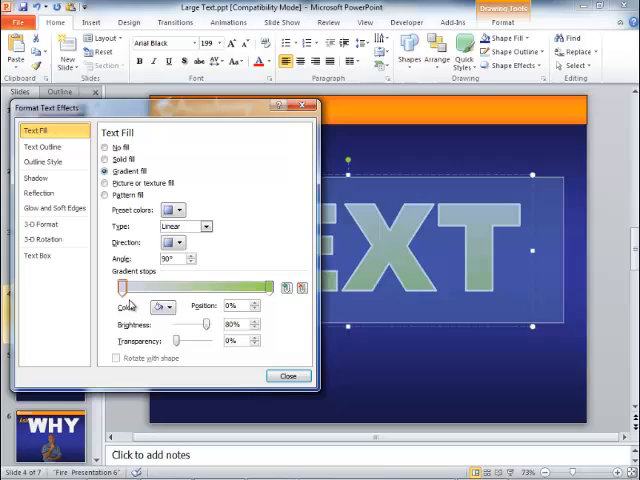
mouse_move(270, 288)
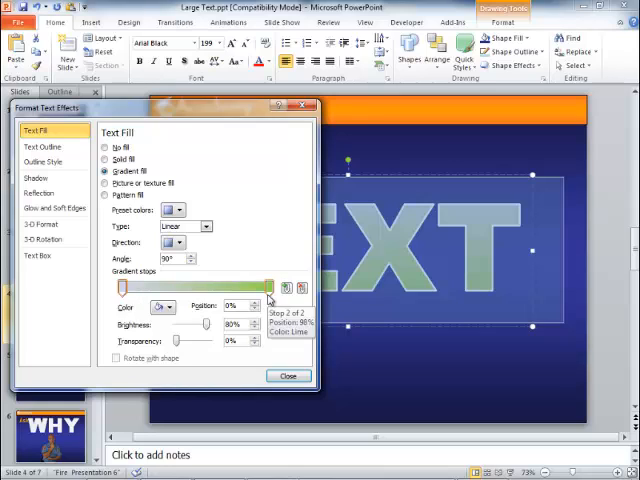
Step: Reposition the gradient stops and recolour the first stop orange, selecting the next one
click(124, 288)
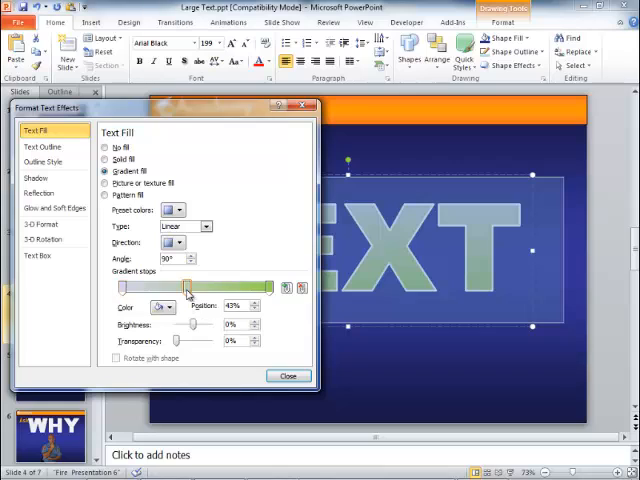
drag(184, 290, 150, 290)
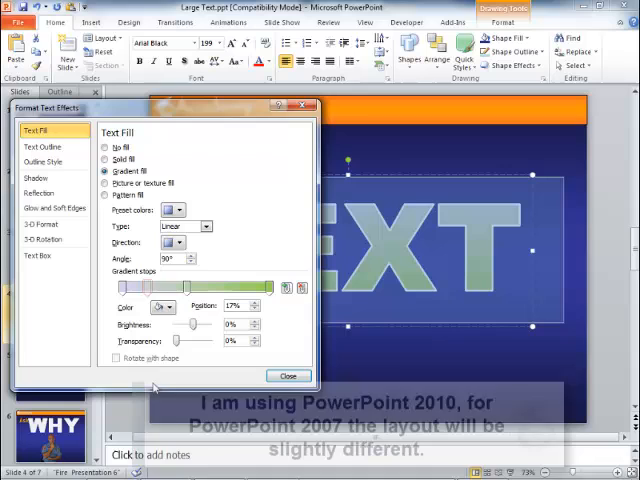
drag(150, 288, 176, 288)
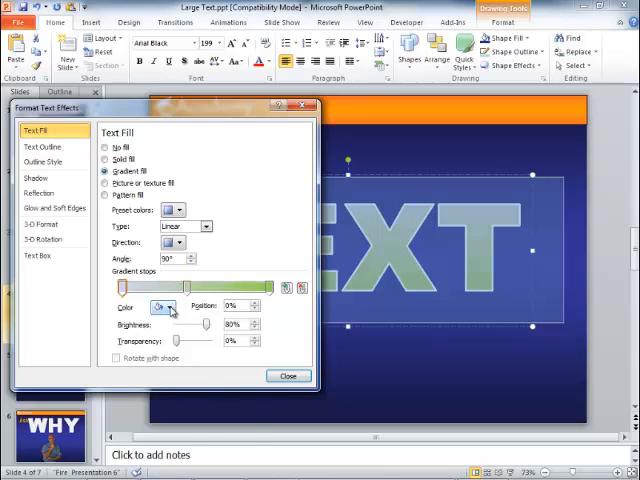
click(162, 306)
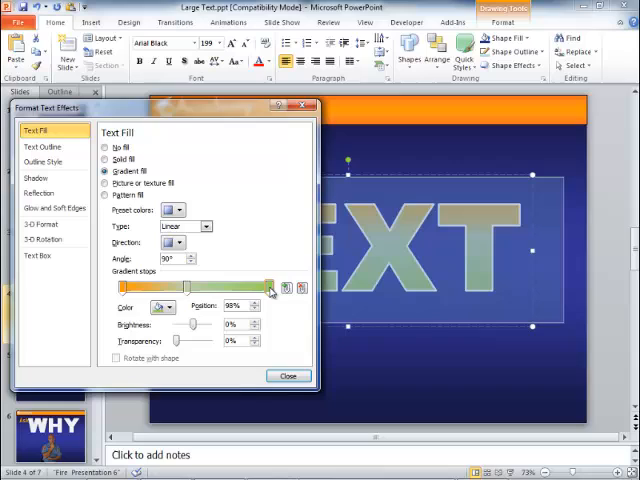
click(172, 308)
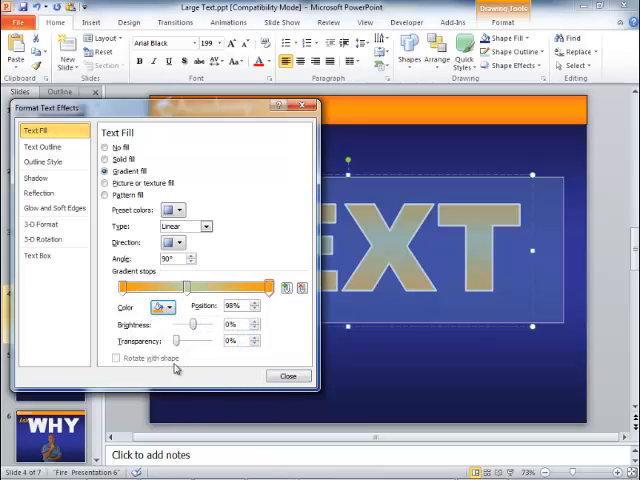
click(164, 306)
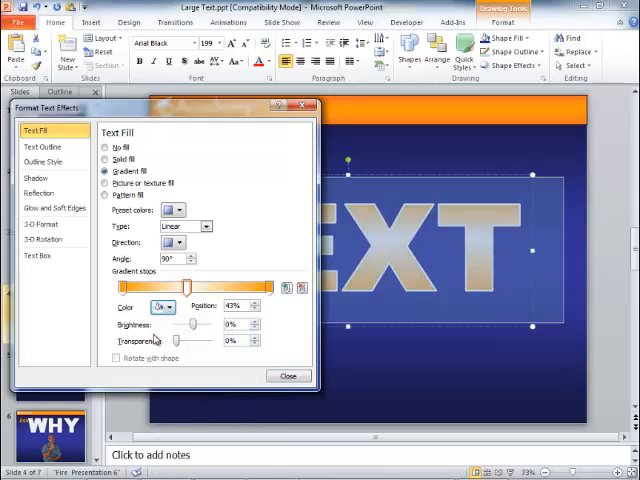
mouse_move(404, 244)
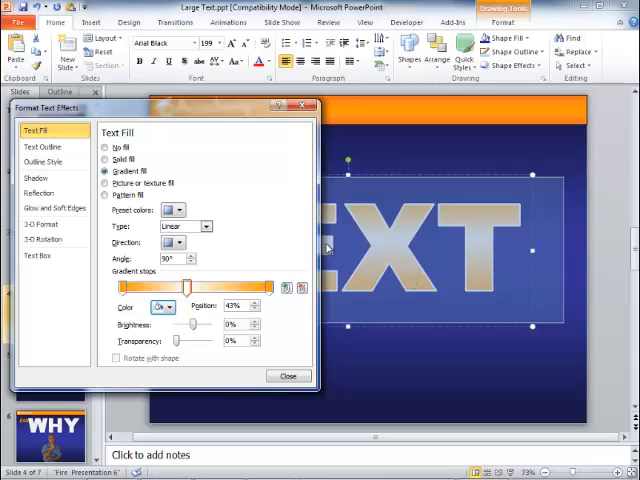
mouse_move(472, 212)
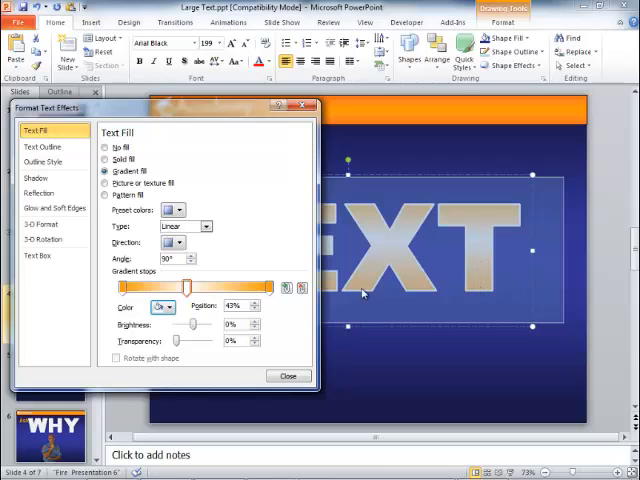
Step: Centre the white stop between the orange ones and make it slightly transparent
drag(184, 288, 270, 288)
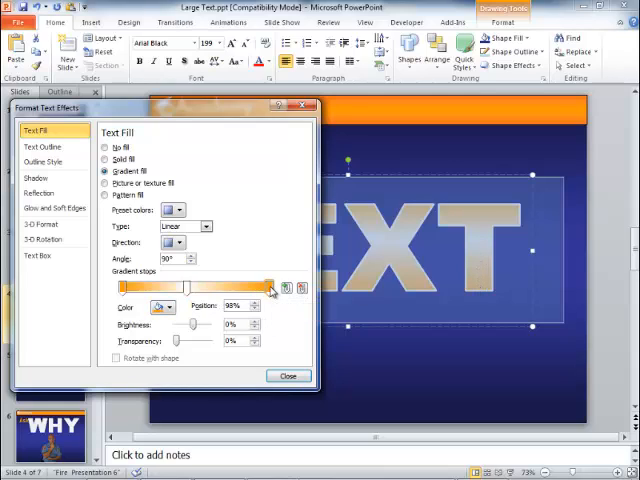
drag(270, 288, 230, 288)
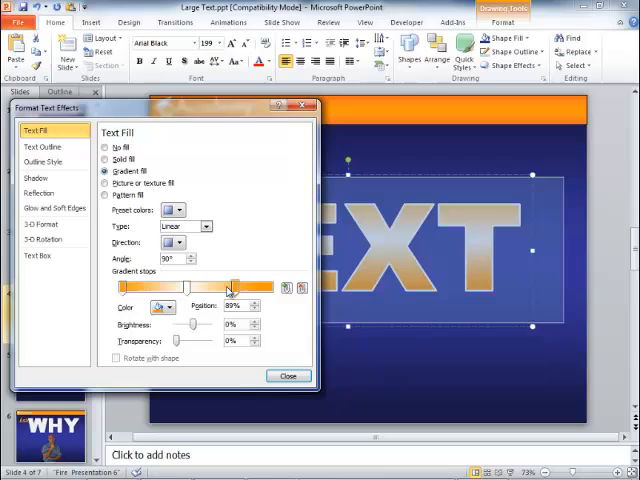
drag(230, 288, 136, 288)
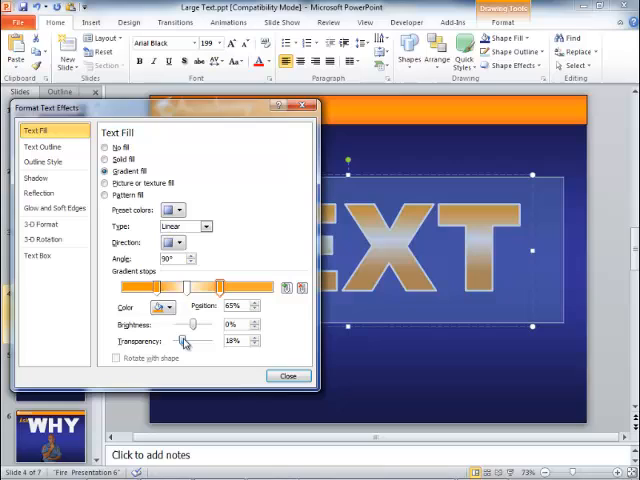
drag(184, 340, 216, 340)
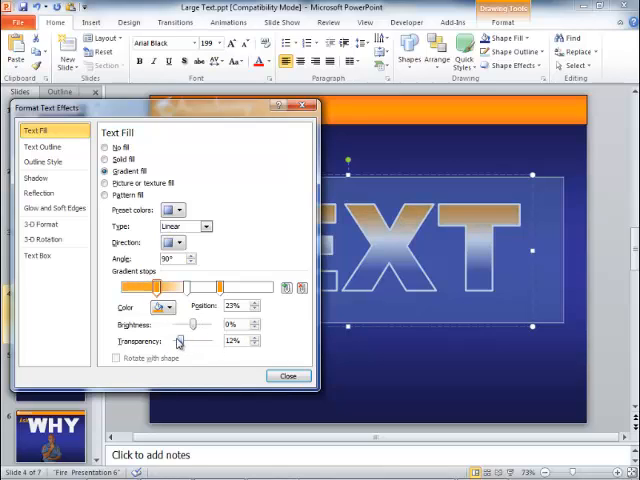
drag(178, 340, 208, 340)
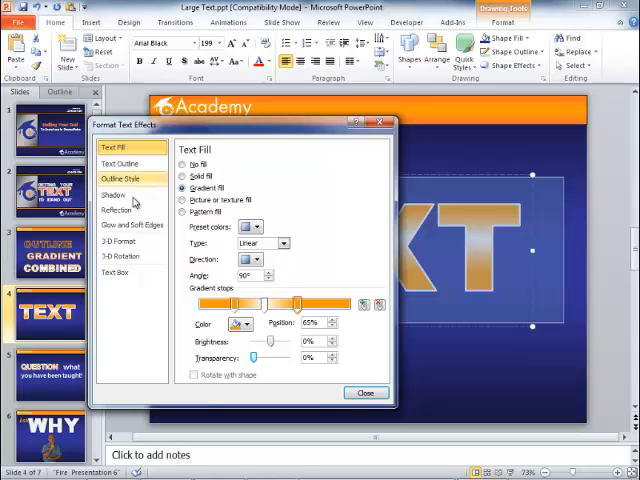
Step: Add an outer shadow at 60% transparency, 10 pt blur, 90° angle with adjusted distance, and close
click(112, 196)
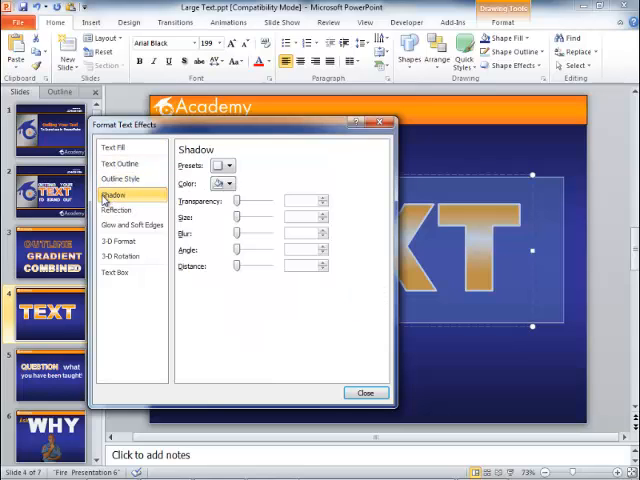
click(228, 166)
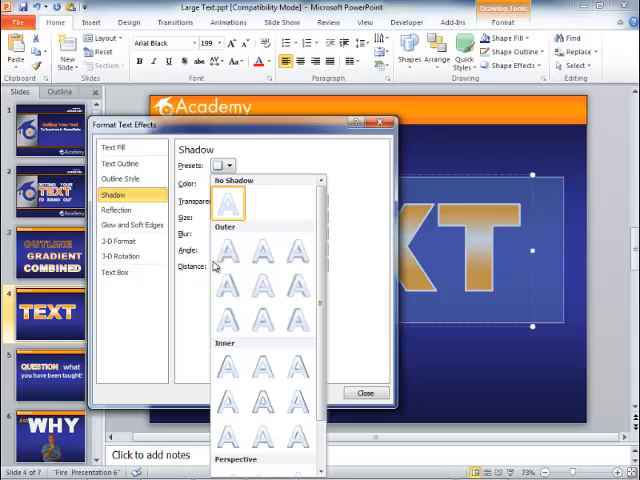
mouse_move(228, 252)
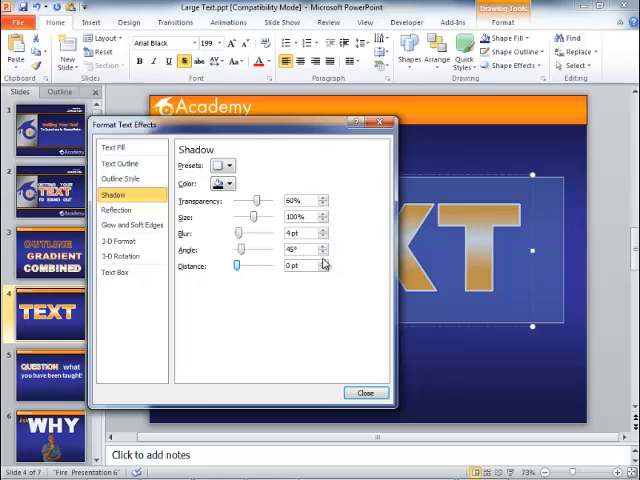
click(322, 262)
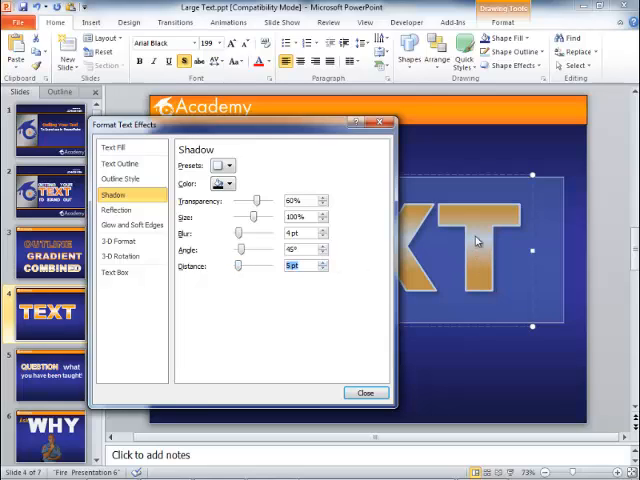
mouse_move(434, 380)
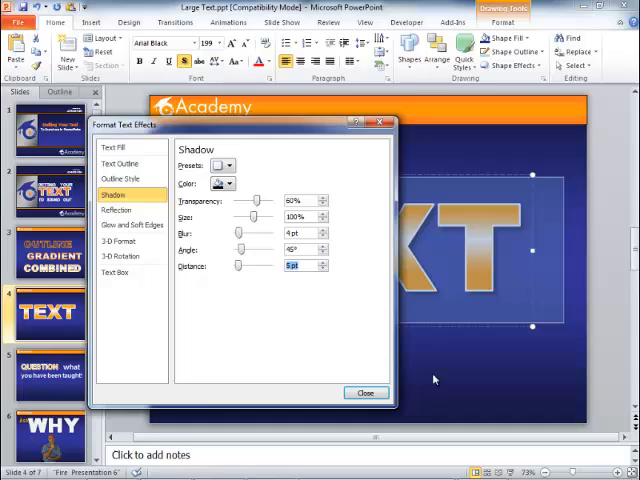
click(364, 392)
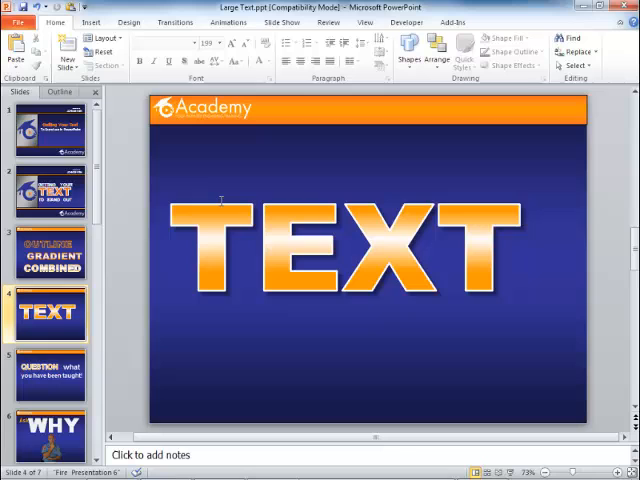
Step: Step through the QUESTION slide to reach the Ask WHY slide
click(350, 244)
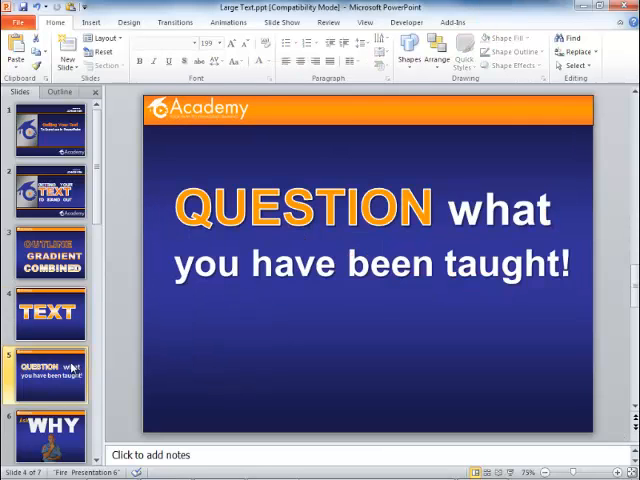
click(50, 376)
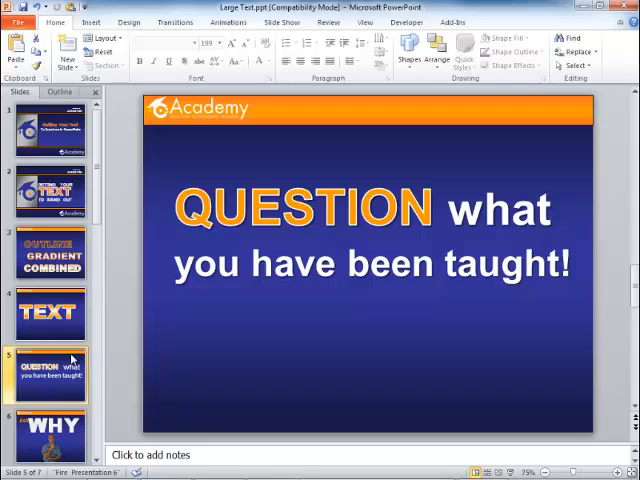
mouse_move(140, 362)
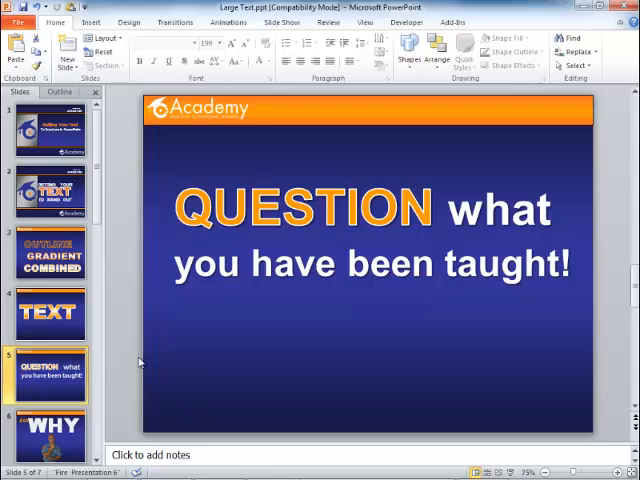
click(50, 436)
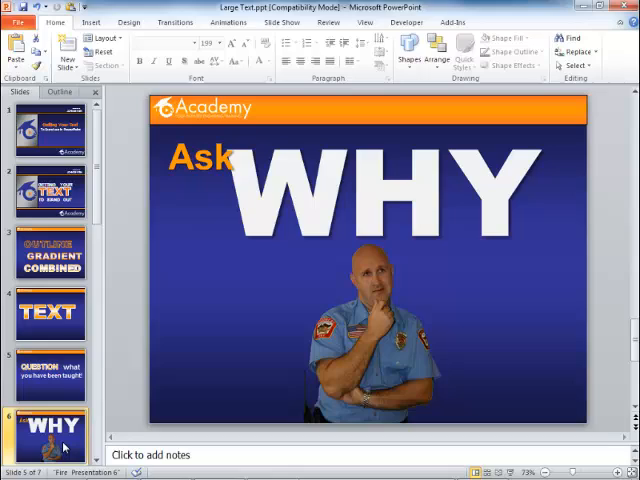